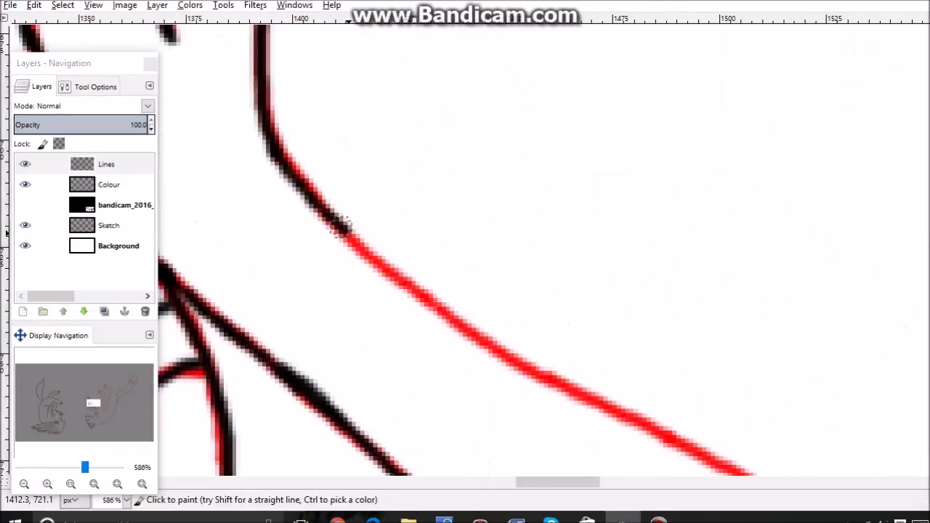
Pan the close-up view to follow the animal's black inked outline while painting red
scroll(right, 3)
text(Fire2)
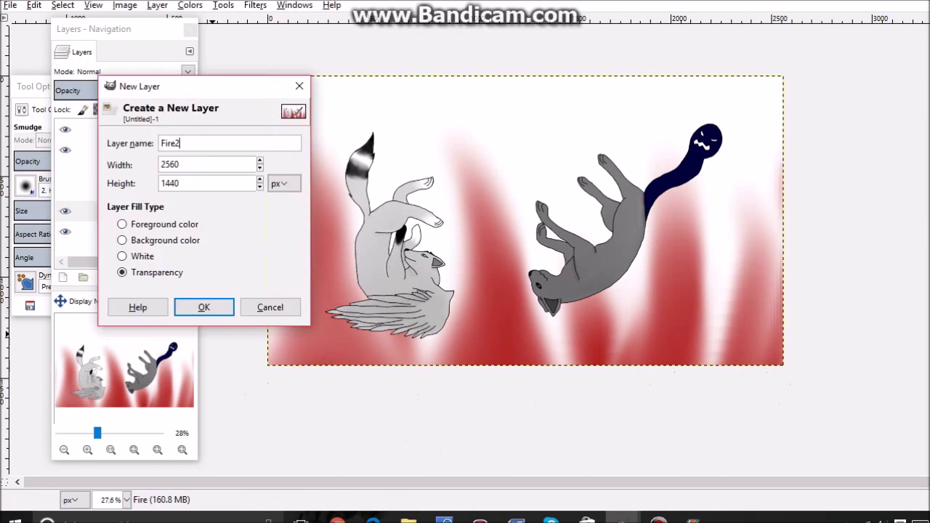
Add a new transparent layer named Fire2 above the smudged red flames
click(203, 307)
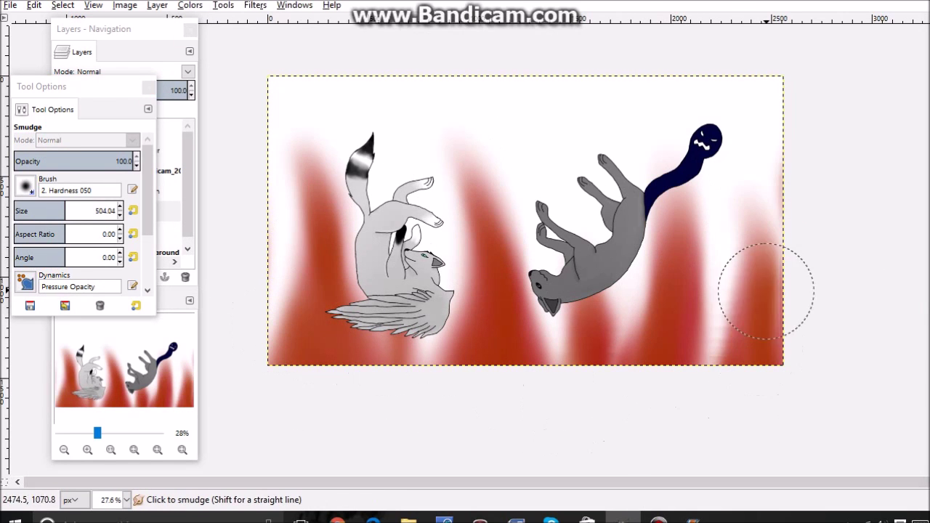